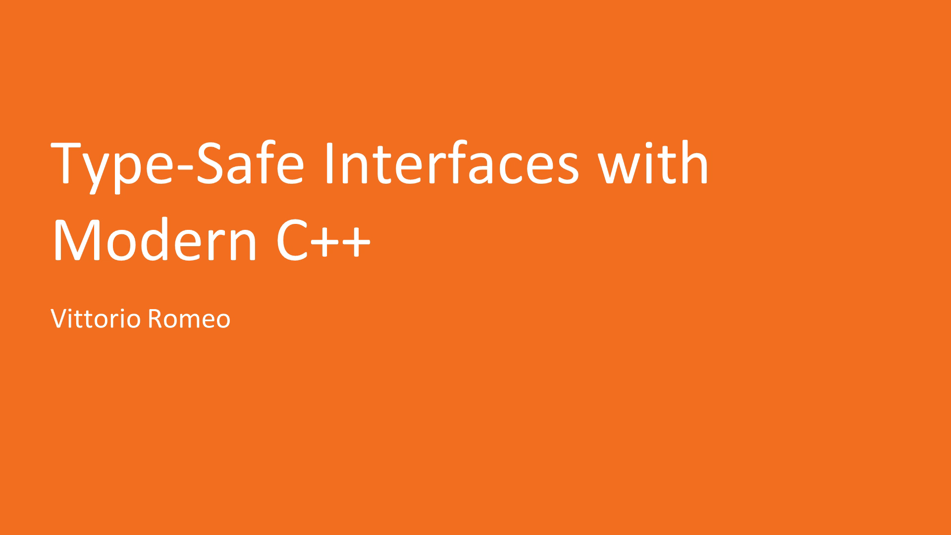
Step: Advance from the course title slide to the four-section outline of variants, optionals and parameters
{"action": "key", "text": "Right"}
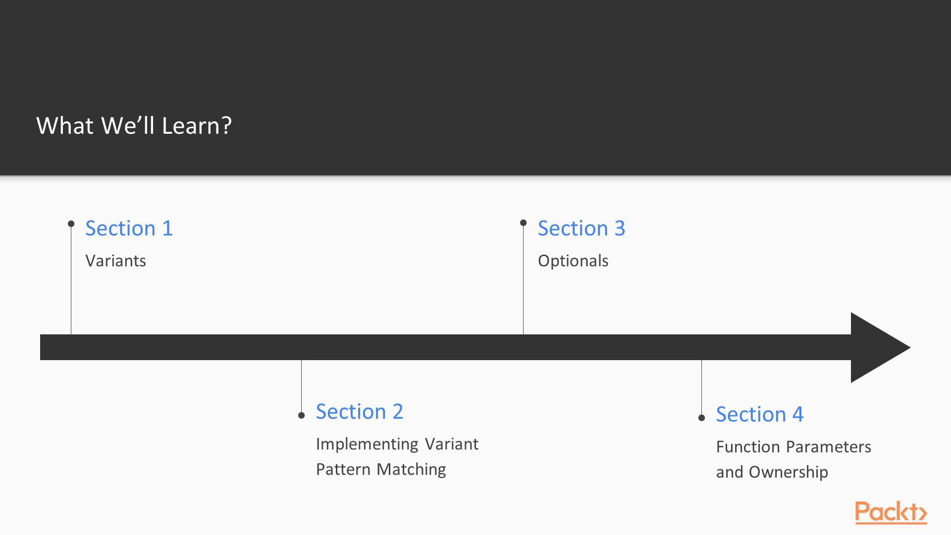
Step: Advance from the course sections overview to the five-aim Course Goals slide
{"action": "left_click", "coordinate": [701, 417]}
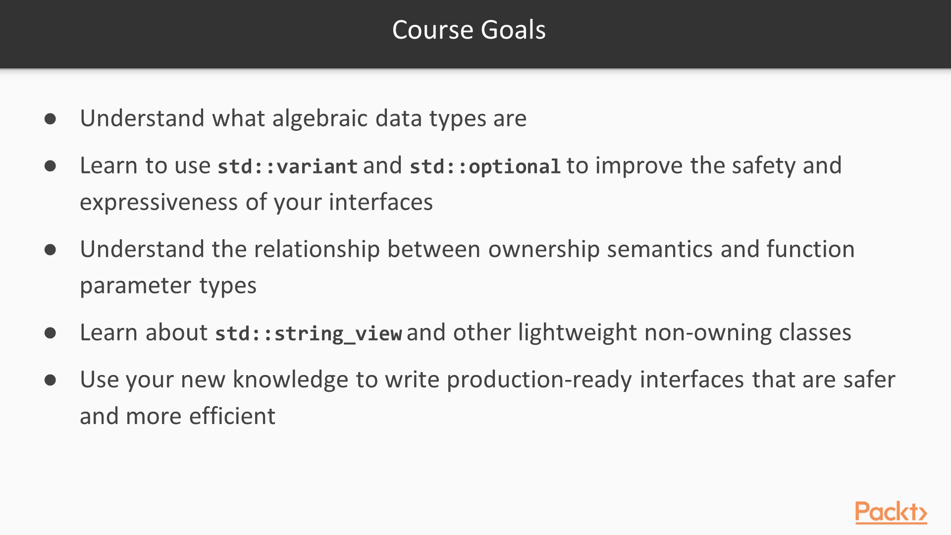
Step: Advance from Course Goals to the closing 'Let's Get Started' slide
{"action": "key", "text": "Right"}
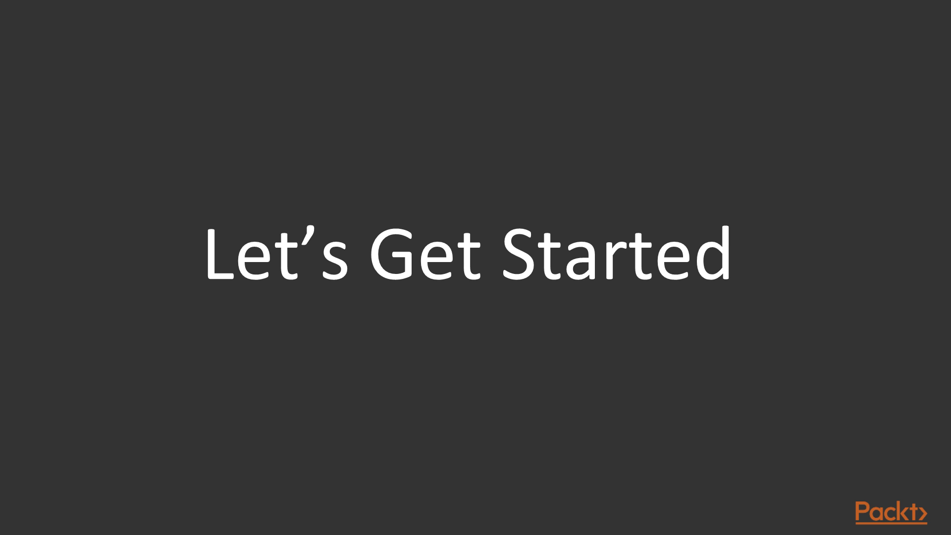